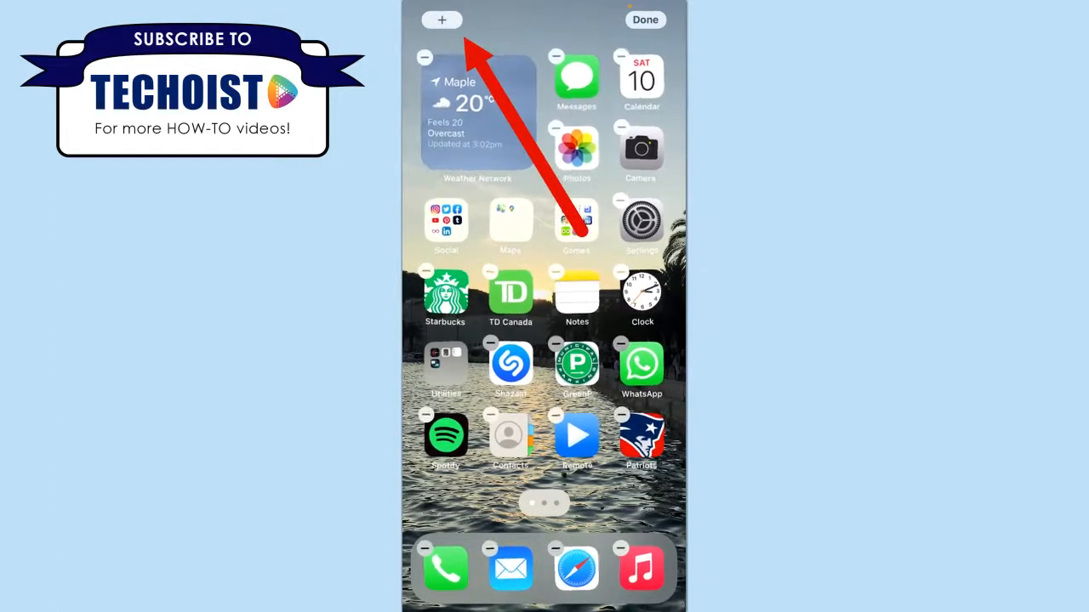
# Step: Browse the widget gallery's Photos widgets, then reach App Store results for 'photo widget'
pyautogui.click(440, 19)
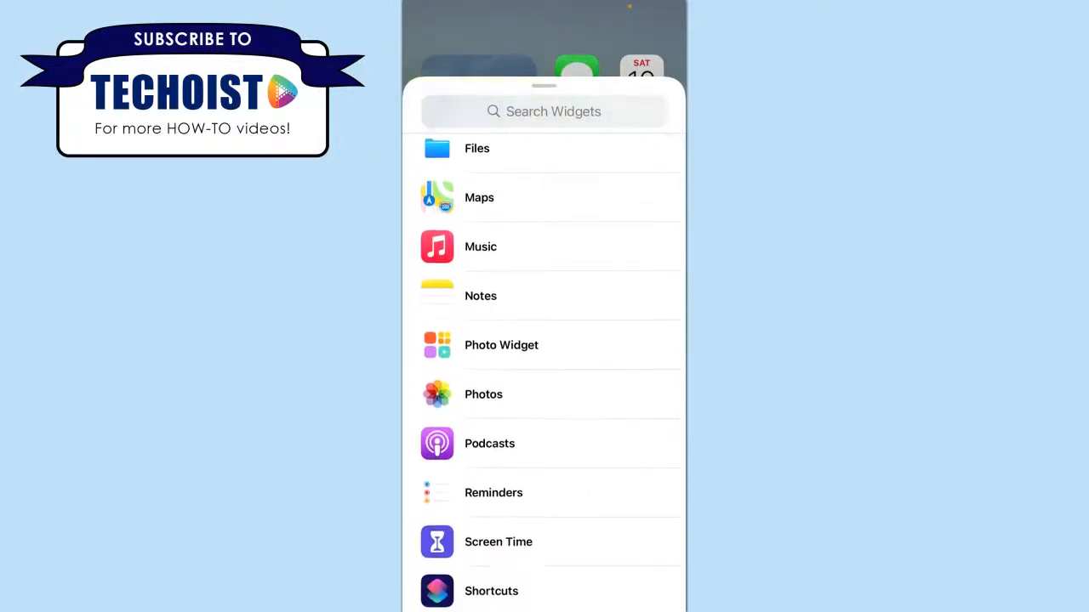
pyautogui.scroll(-3)
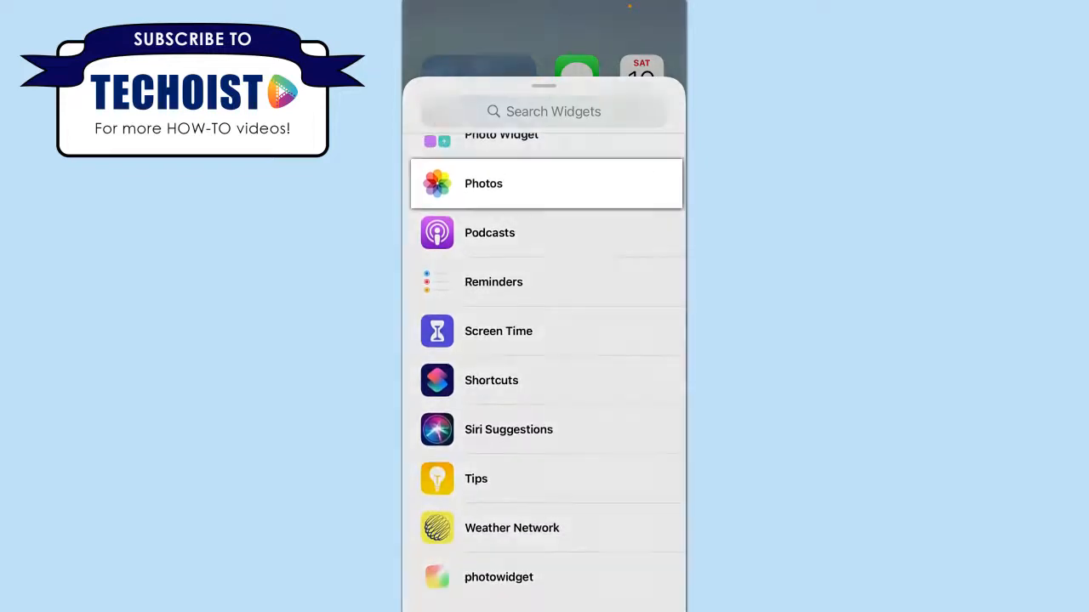
pyautogui.click(545, 184)
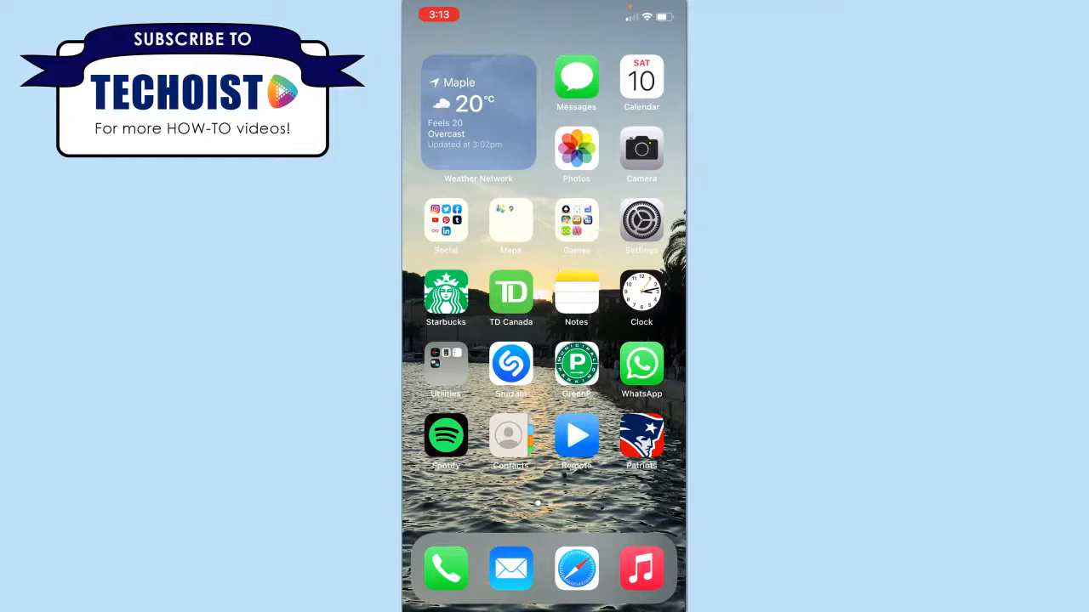
pyautogui.hscroll(-3)
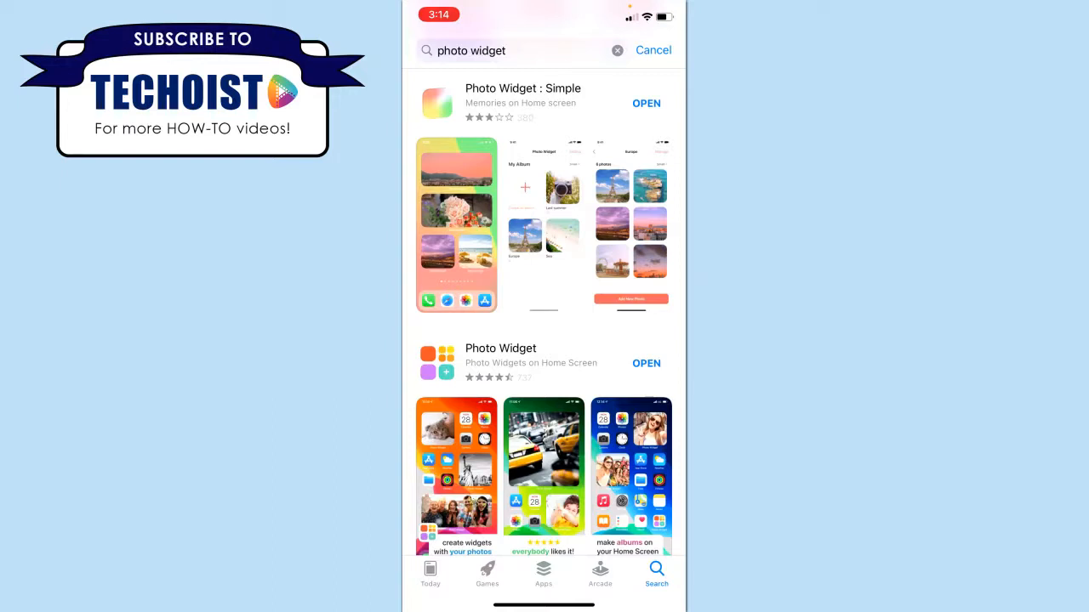
pyautogui.click(647, 364)
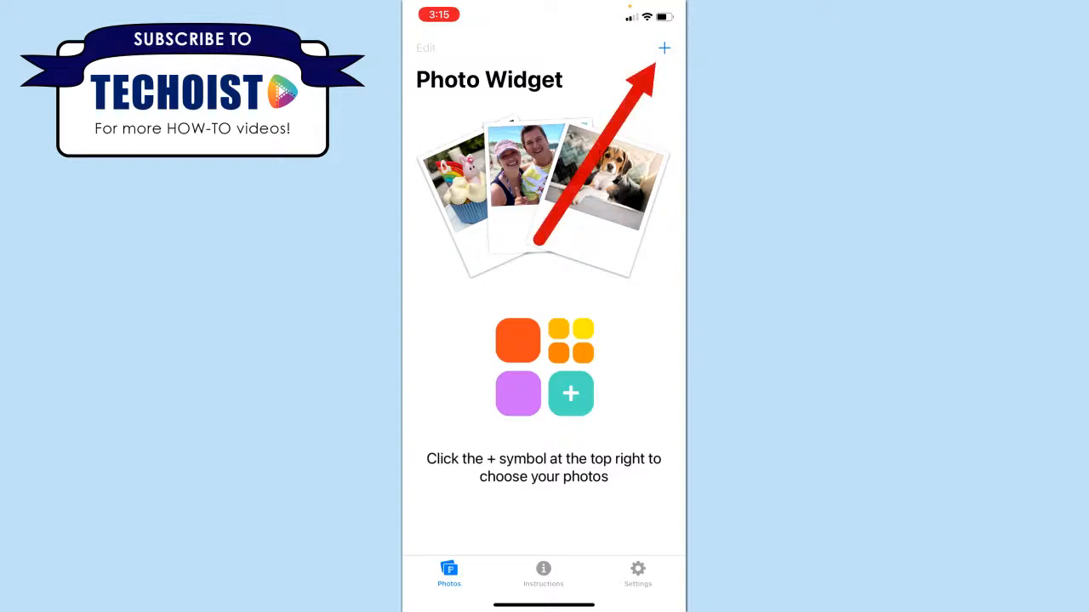
# Step: Add seven photos from the Spain/London 2017 album to the widget's collection
pyautogui.click(663, 48)
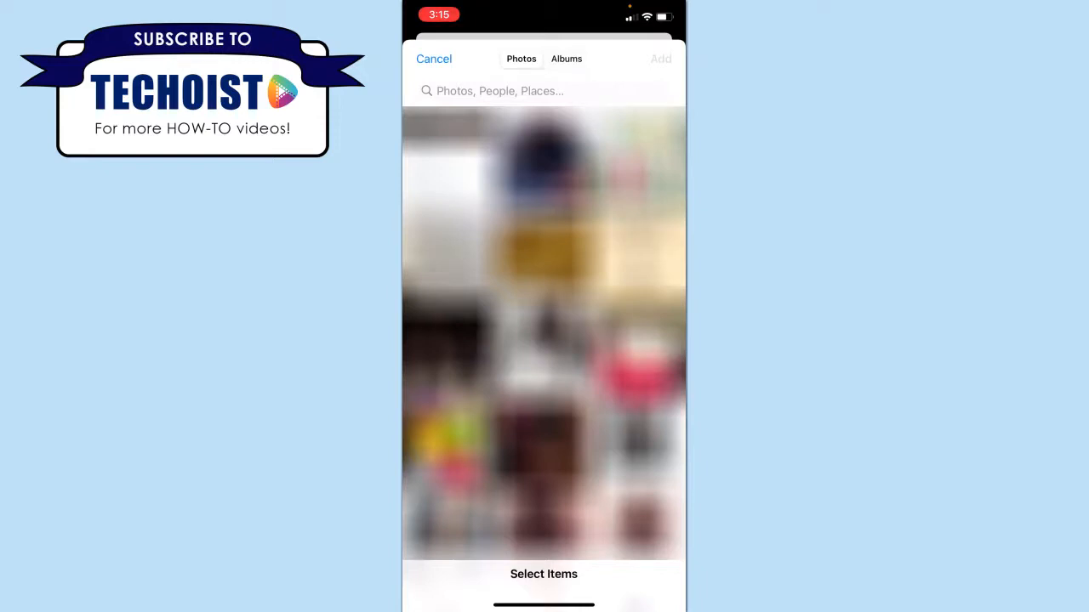
pyautogui.click(545, 58)
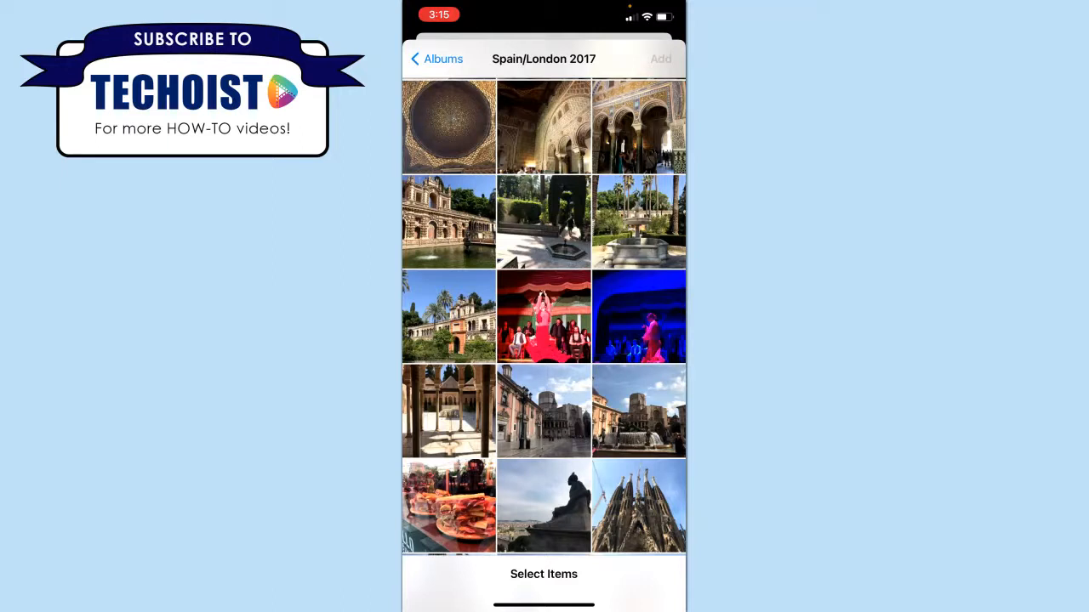
pyautogui.click(449, 221)
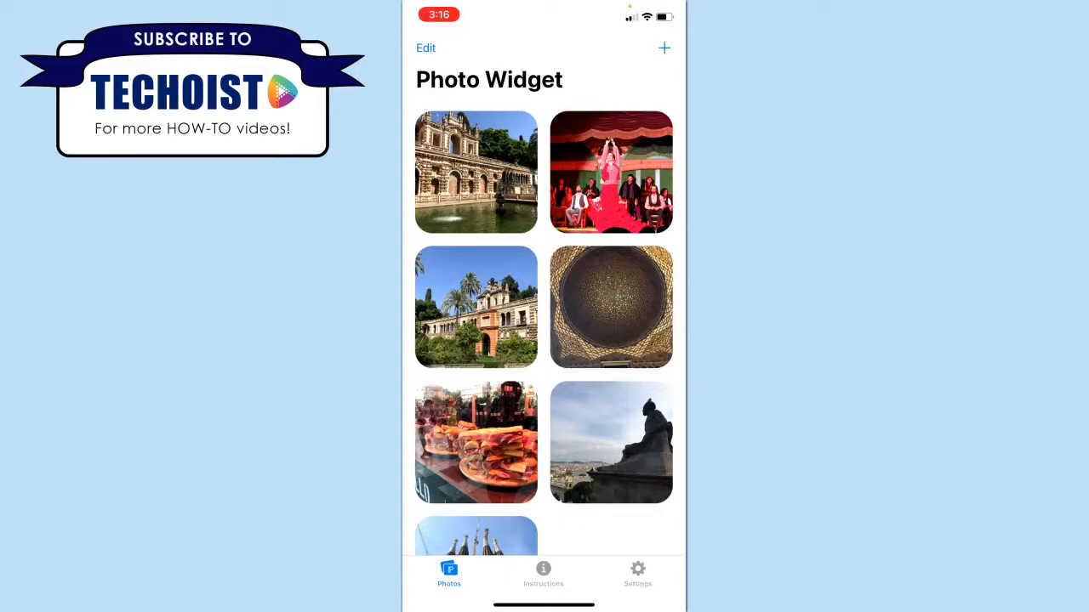
# Step: Switch to the Settings screen showing 1-minute refresh, date on, title off
pyautogui.click(637, 575)
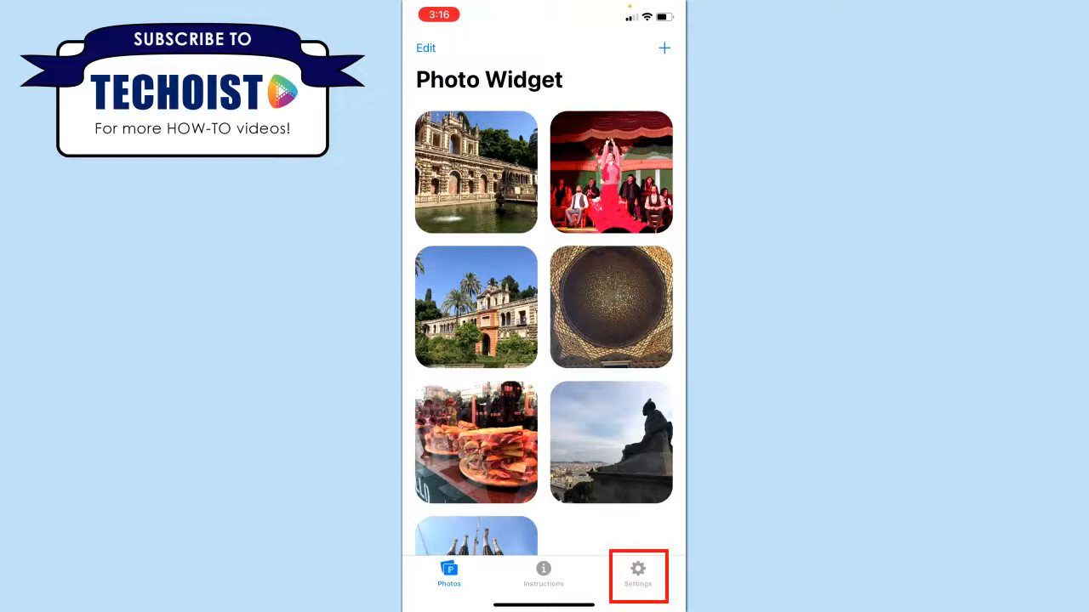
pyautogui.click(637, 575)
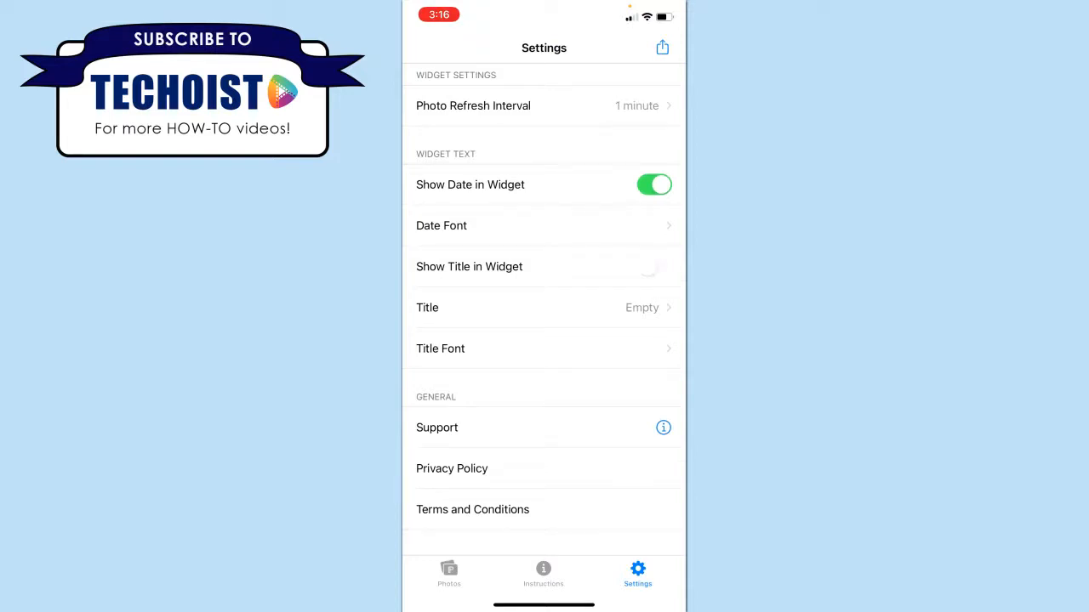
# Step: Turn off Show Date, leave Show Title off, and return to the home screen widget gallery
pyautogui.click(653, 184)
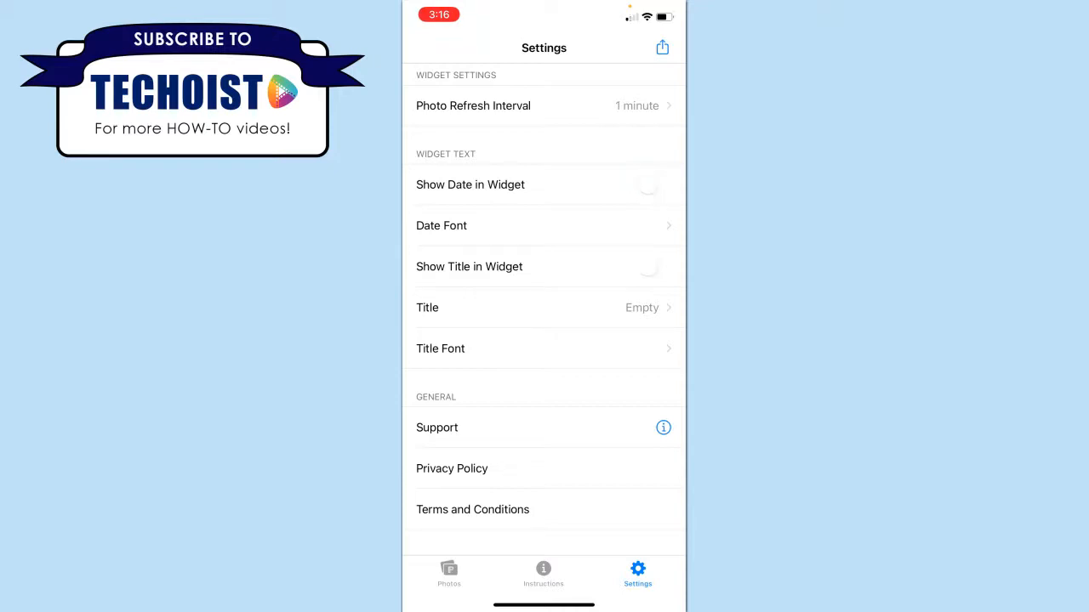
pyautogui.click(653, 266)
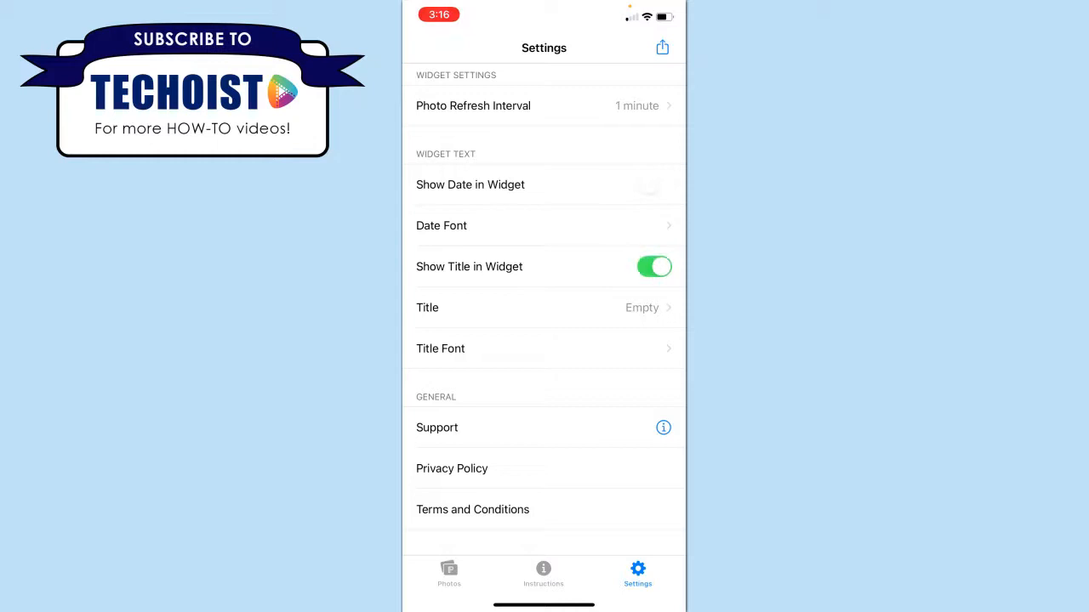
pyautogui.click(653, 265)
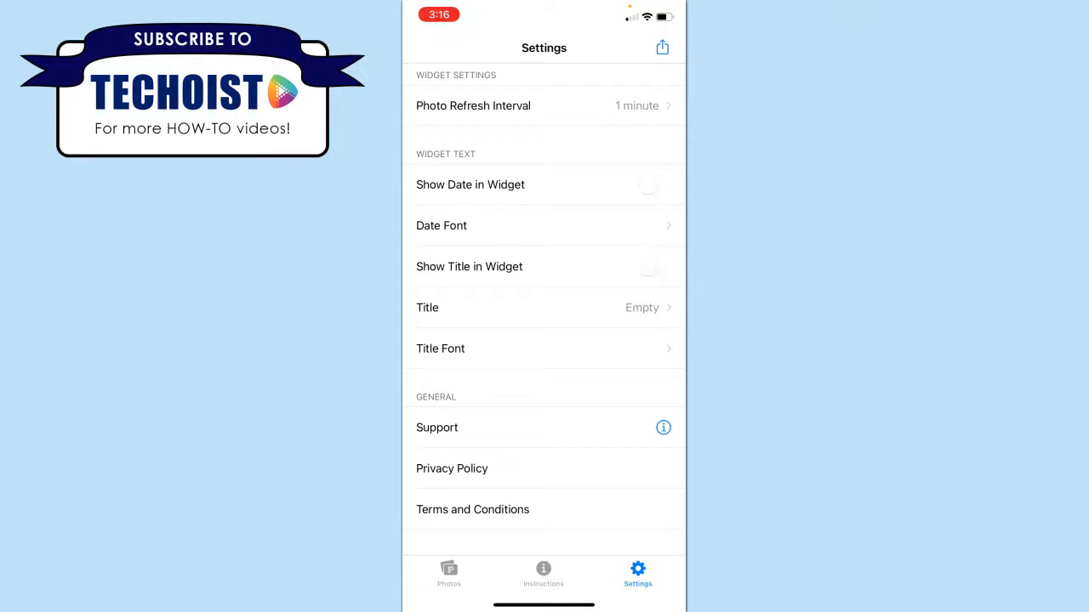
pyautogui.click(449, 575)
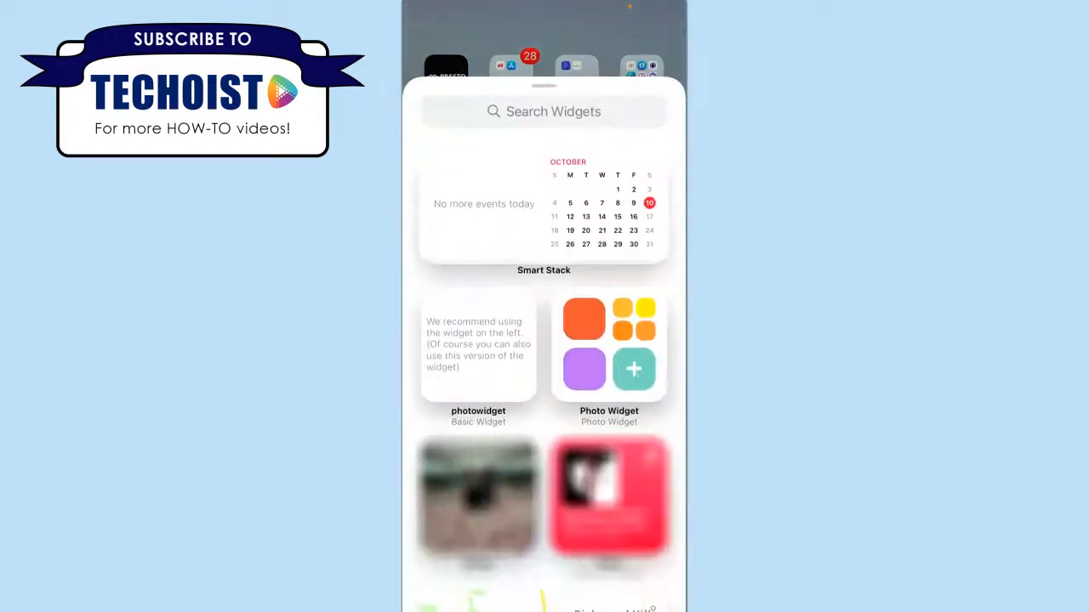
# Step: Select the Photo Widget gallery tile to reach its add-widget preview page
pyautogui.click(609, 349)
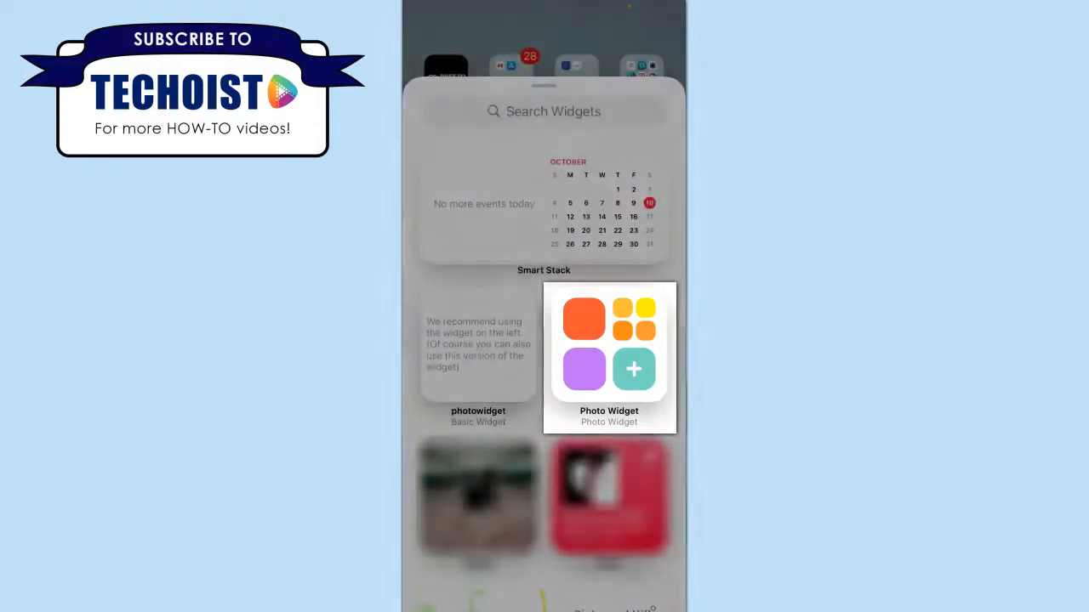
pyautogui.click(609, 357)
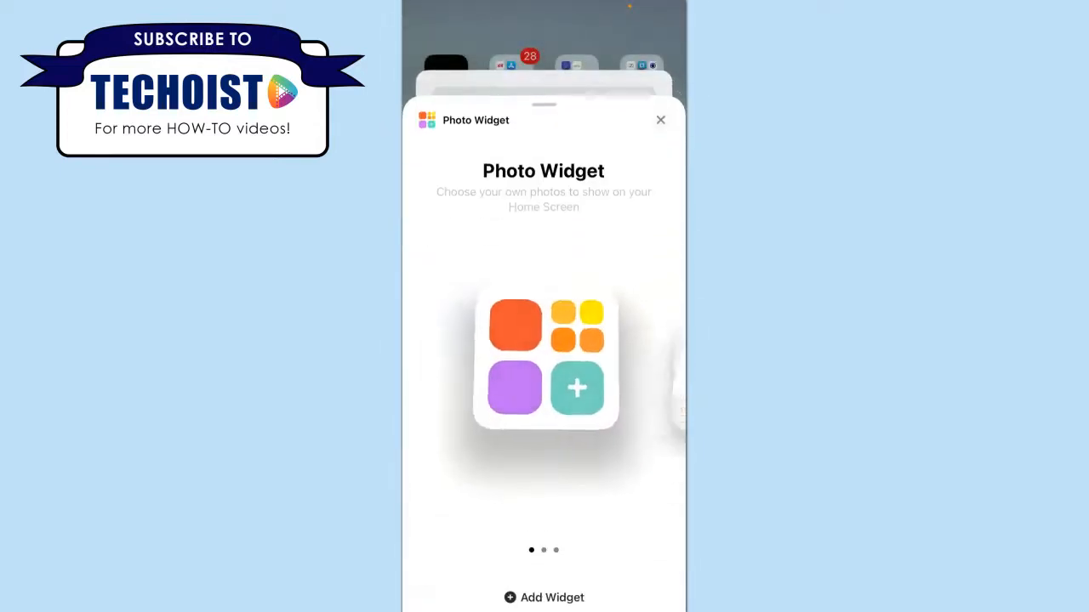